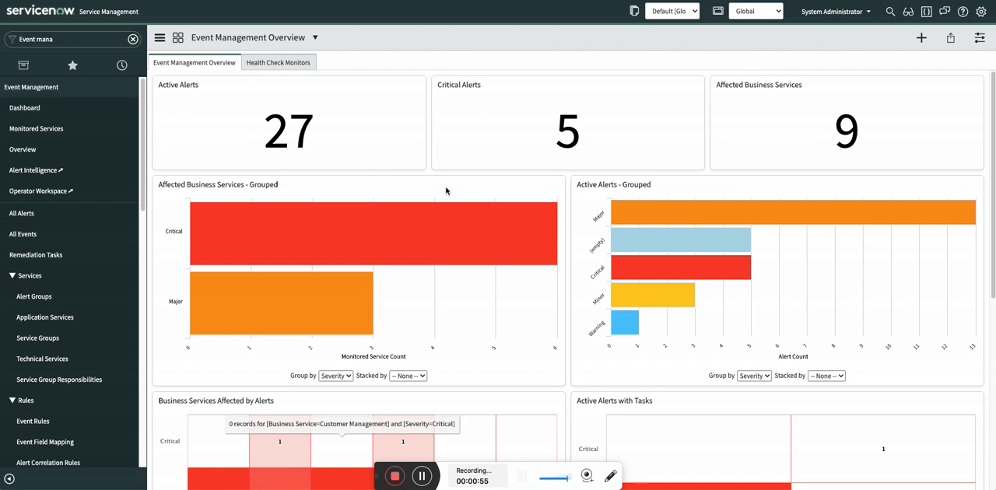
pyautogui.moveTo(556, 312)
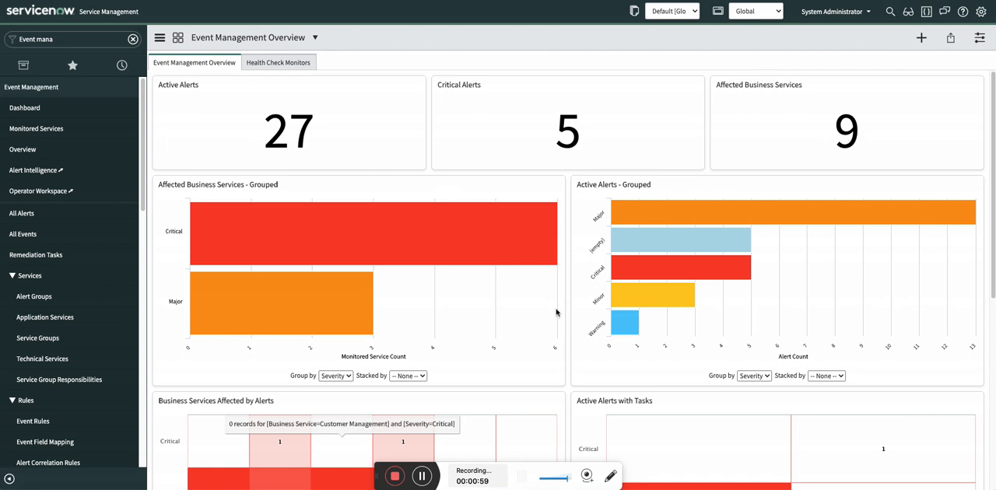
# Open Event Field Mapping, showing Postman FM and CI Binding (Postman) for source 'post'.
pyautogui.click(45, 442)
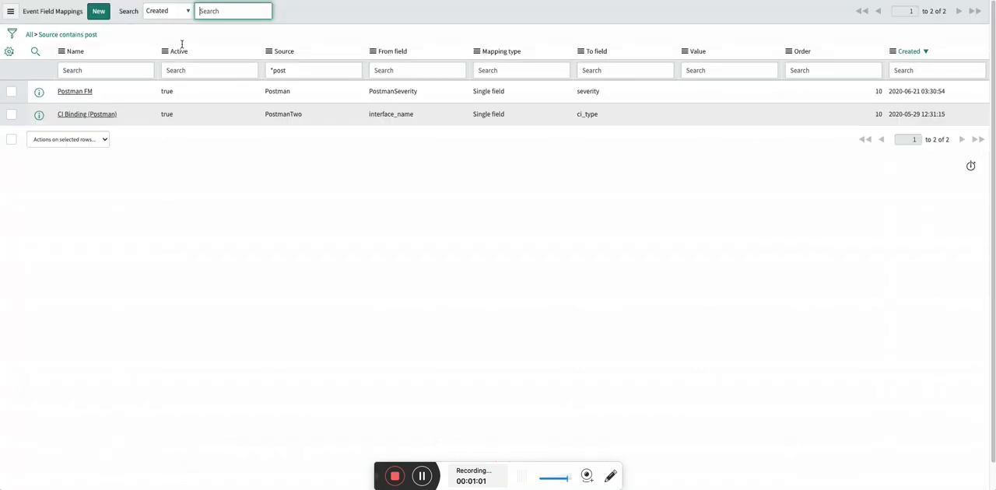
pyautogui.moveTo(74, 91)
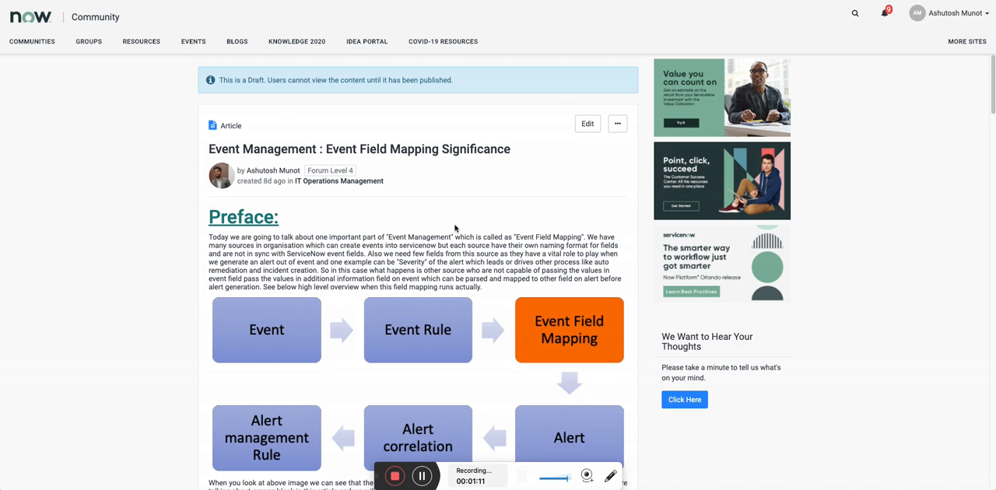
# Scroll the article to the priority-to-severity matrix, then open the Postman FM mapping record.
pyautogui.scroll(-3)
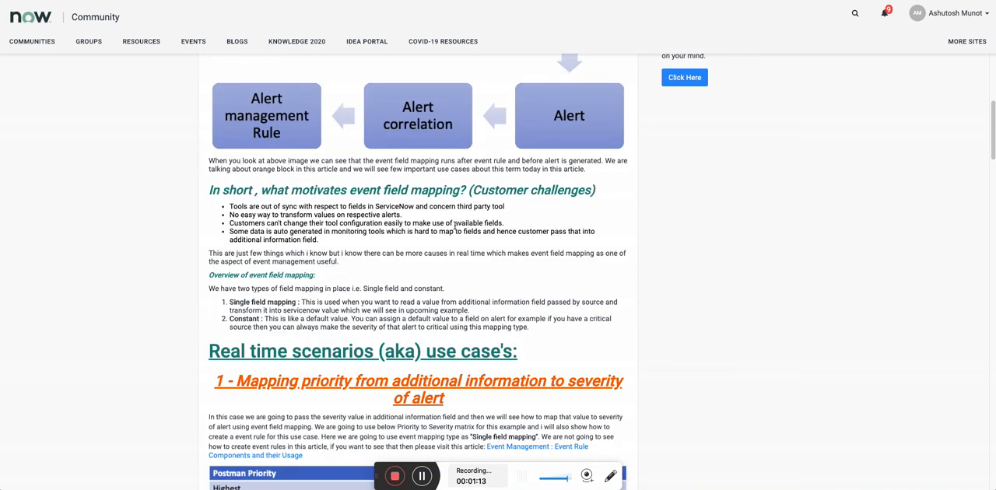
pyautogui.scroll(-3)
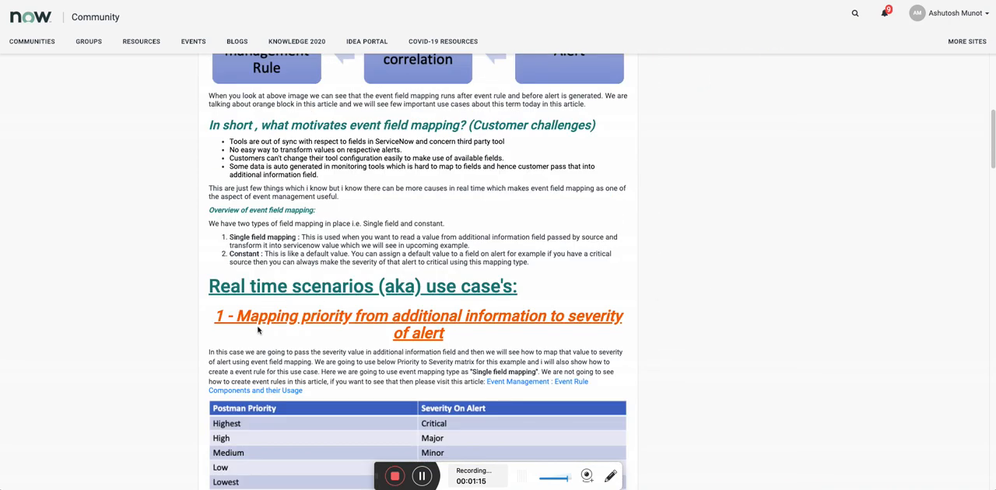
pyautogui.moveTo(351, 360)
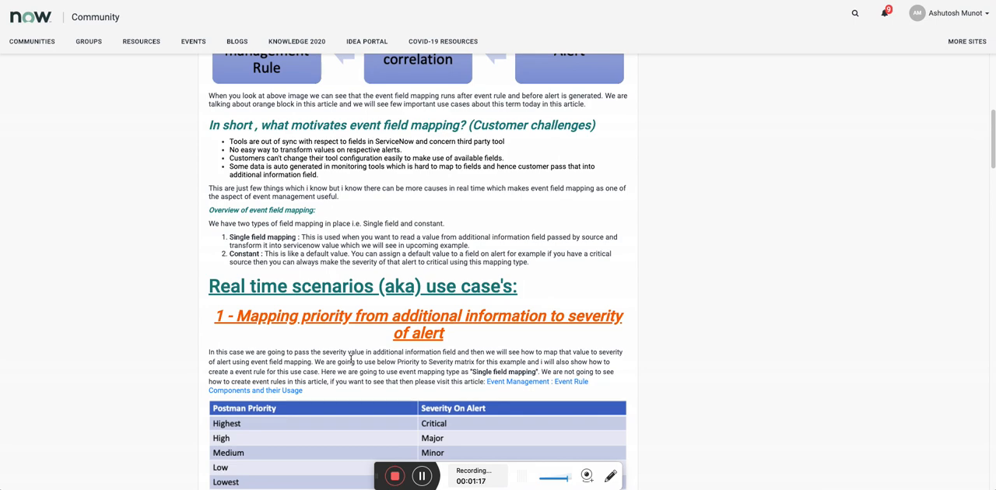
pyautogui.scroll(-3)
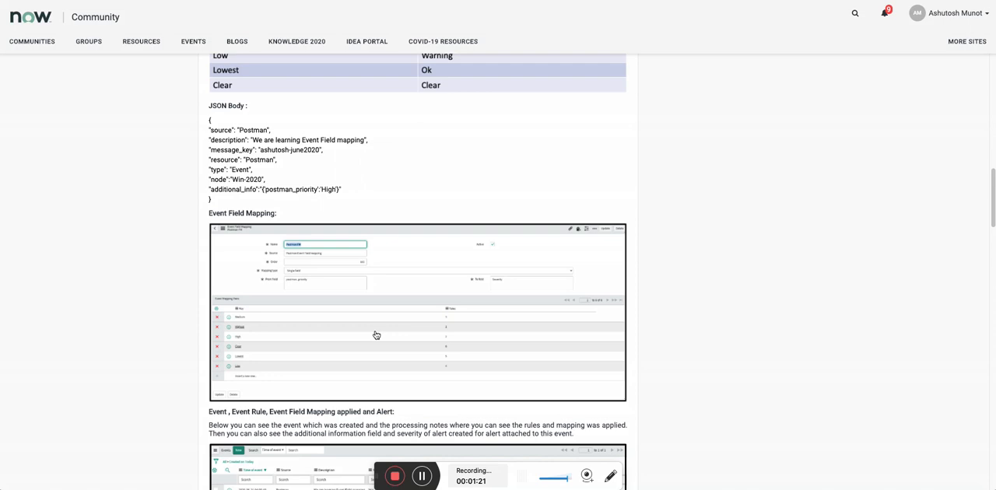
pyautogui.scroll(-3)
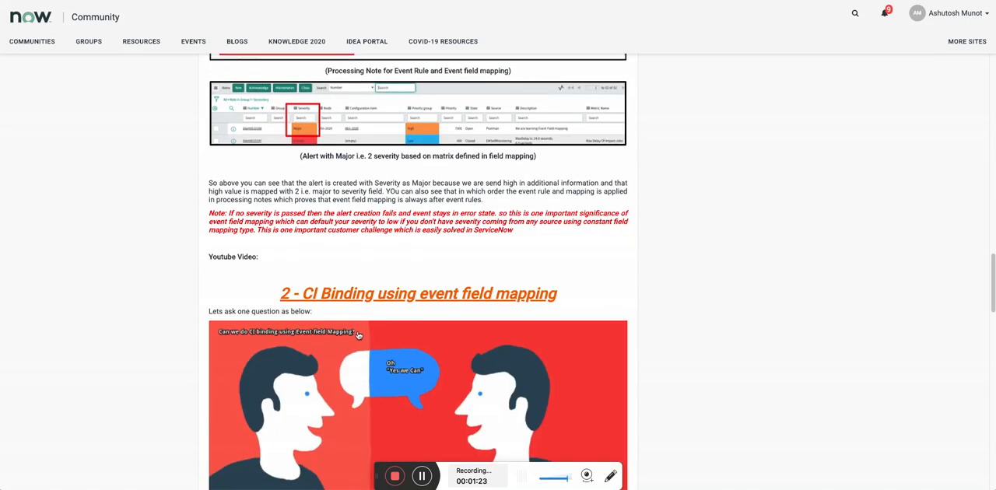
pyautogui.scroll(3)
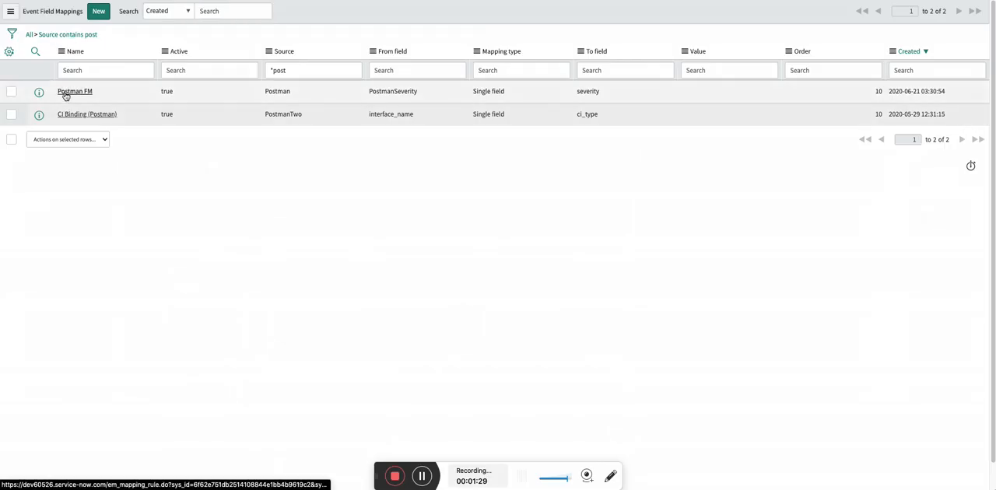
pyautogui.click(73, 91)
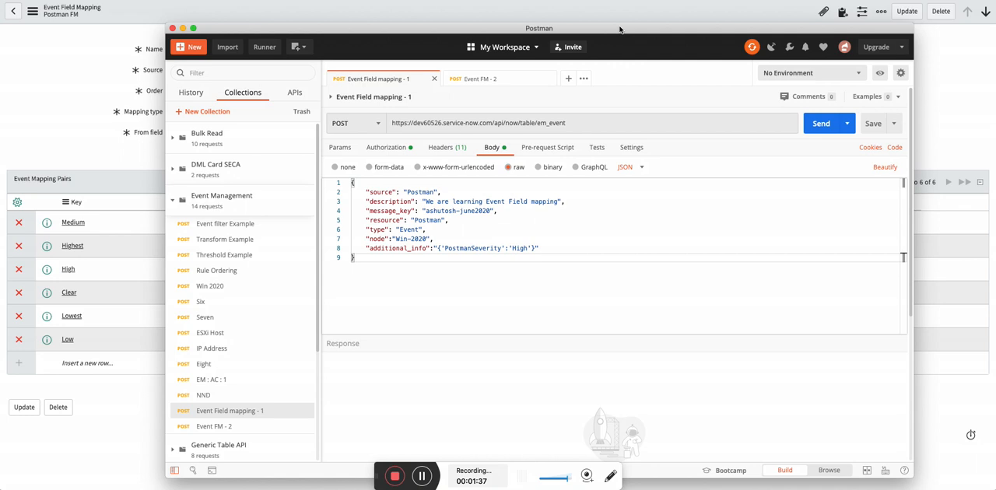
pyautogui.moveTo(455, 281)
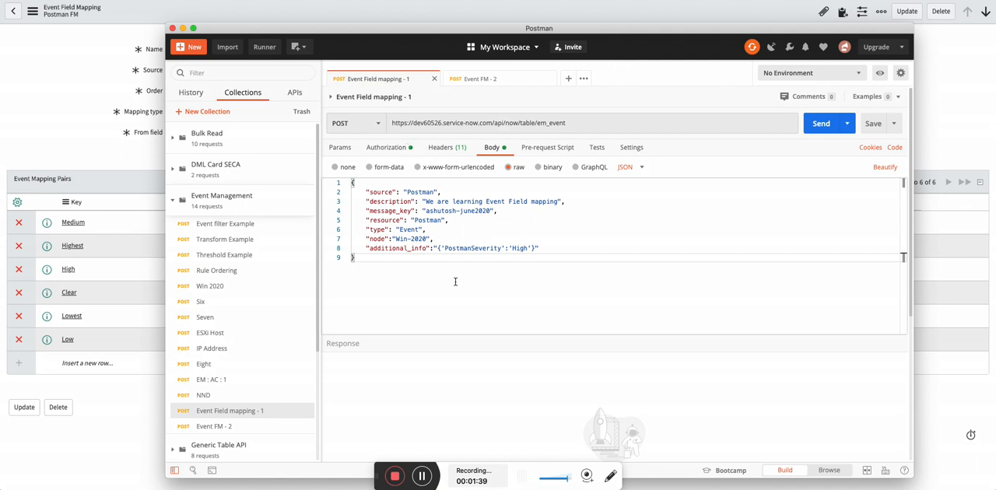
pyautogui.moveTo(417, 29)
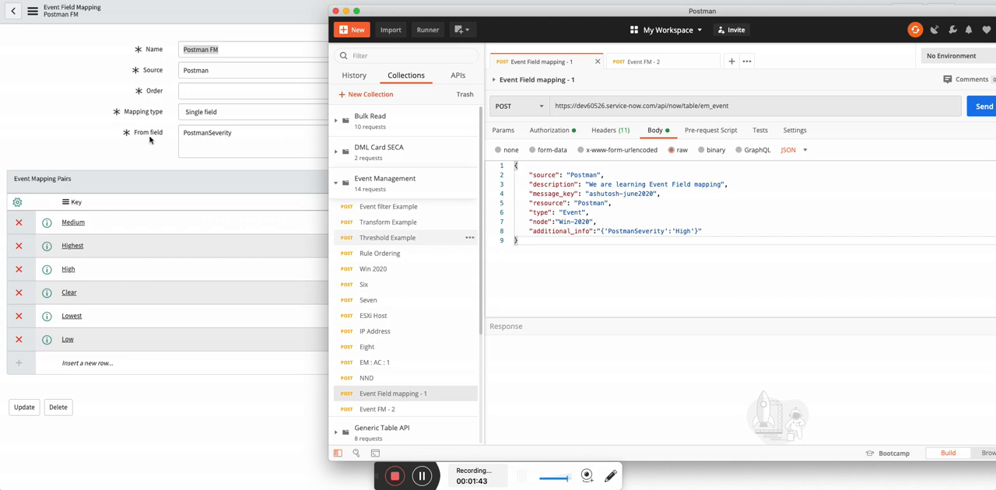
pyautogui.moveTo(221, 149)
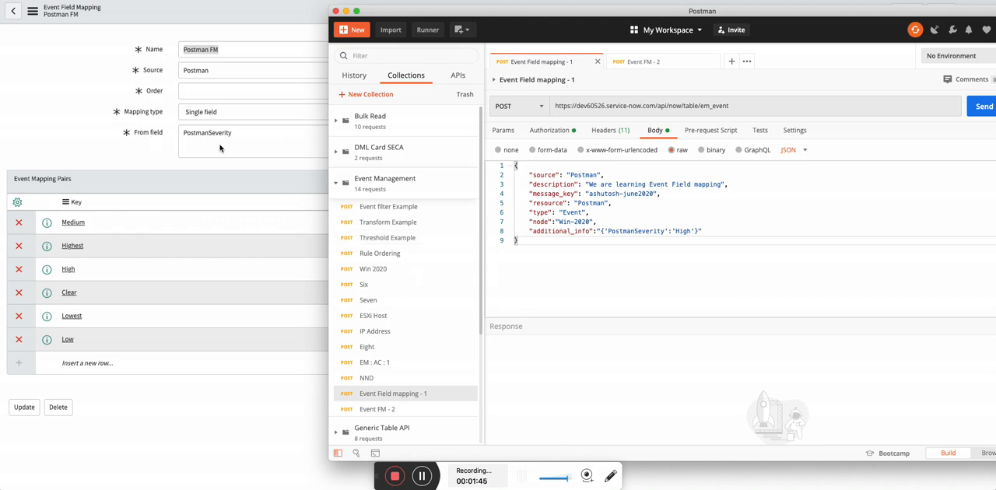
# Bring ServiceNow's Postman FM mapping record back to the front.
pyautogui.doubleClick(632, 231)
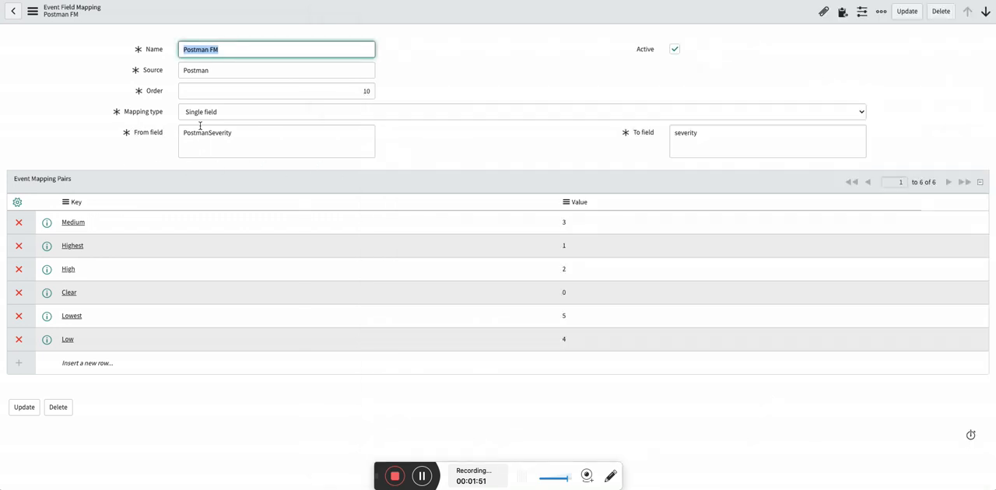
pyautogui.moveTo(560, 169)
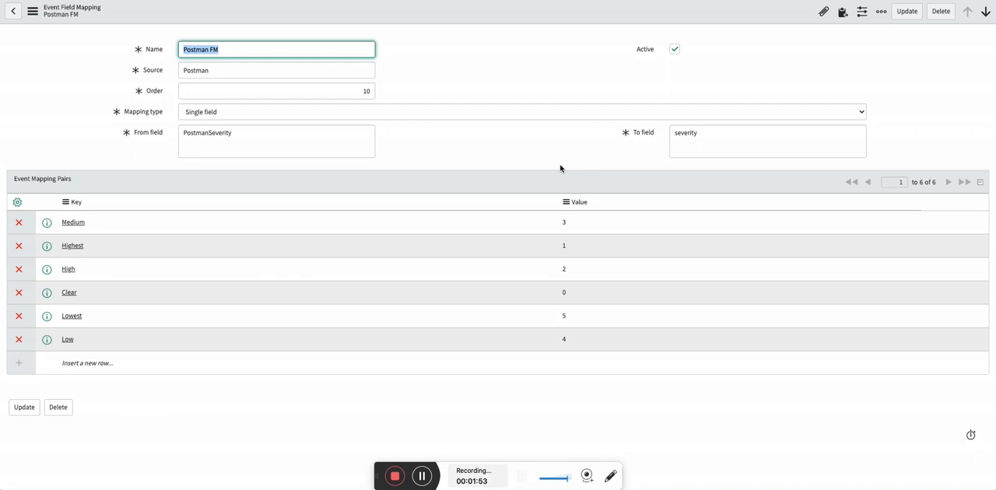
pyautogui.moveTo(263, 145)
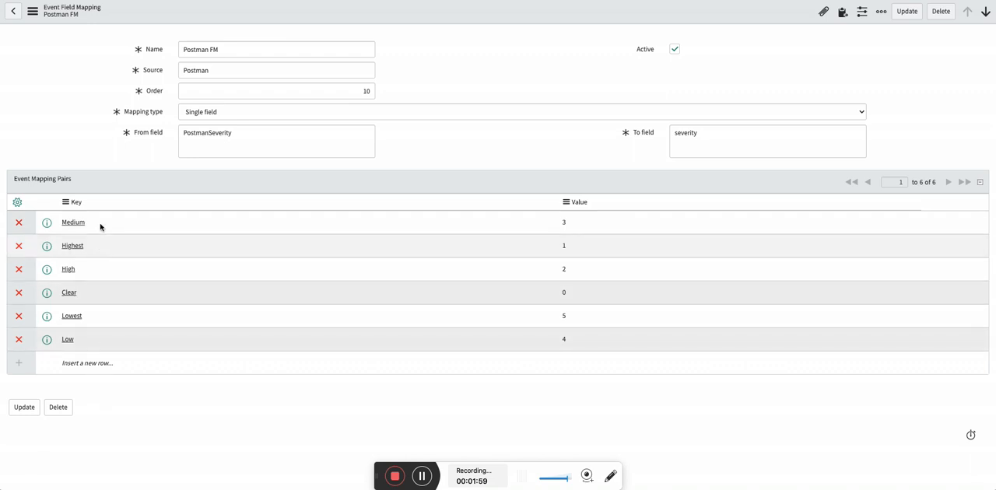
pyautogui.moveTo(455, 202)
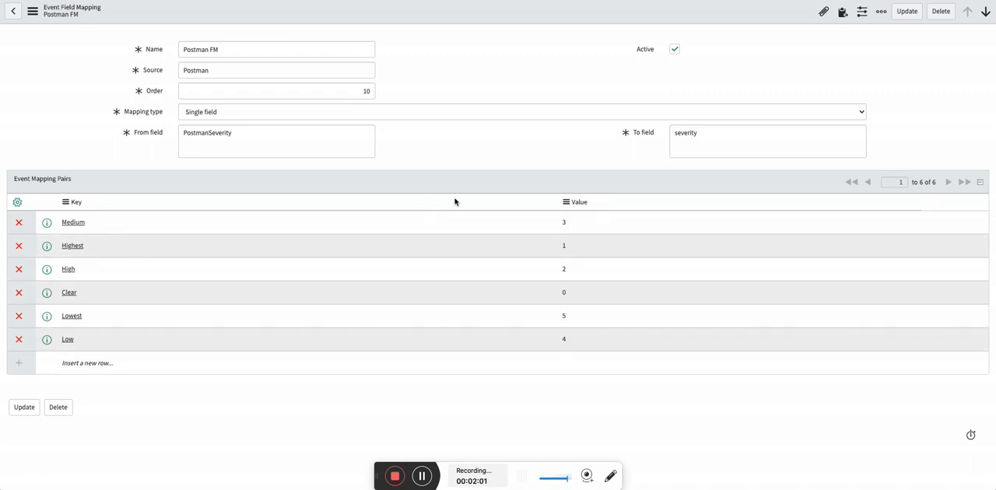
pyautogui.moveTo(588, 270)
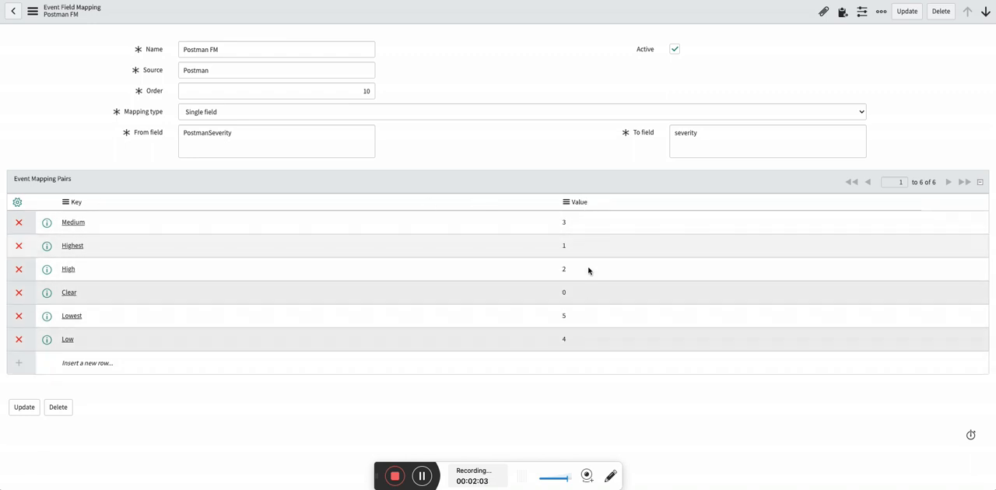
pyautogui.moveTo(629, 268)
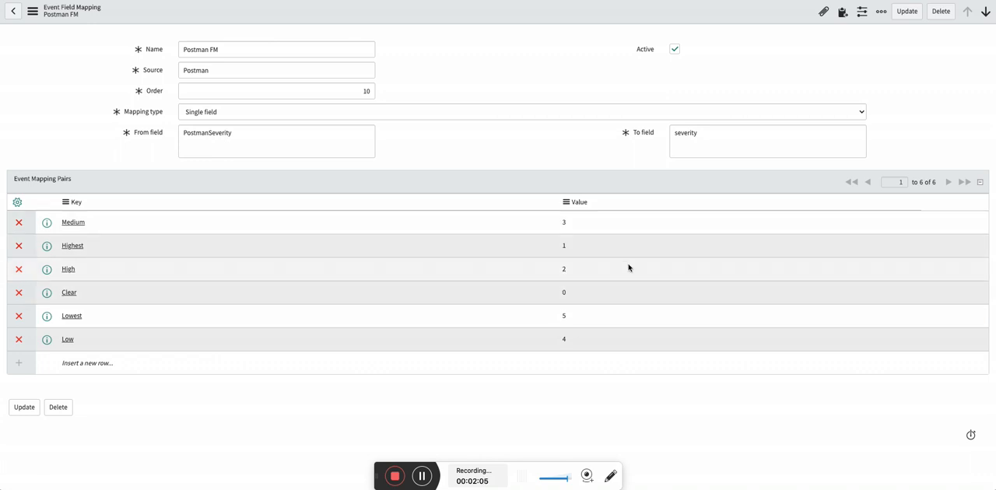
pyautogui.click(766, 141)
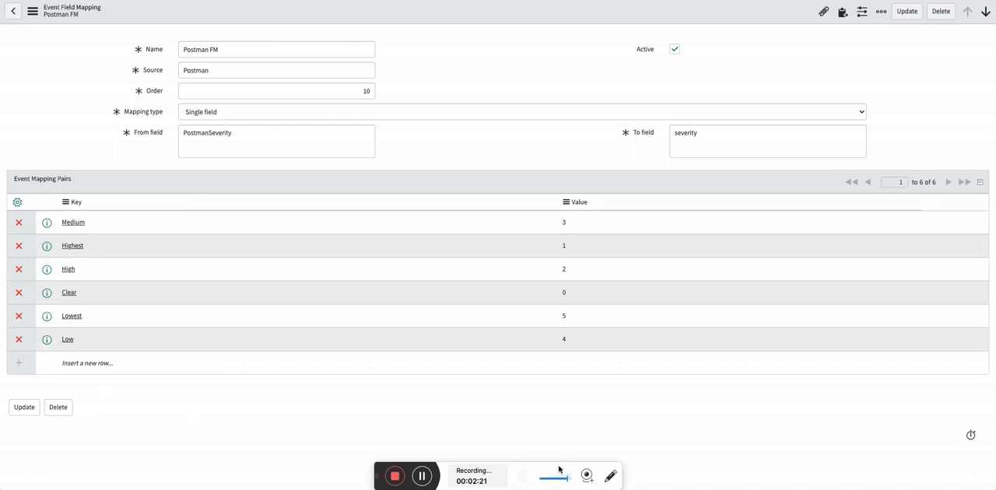
pyautogui.click(521, 111)
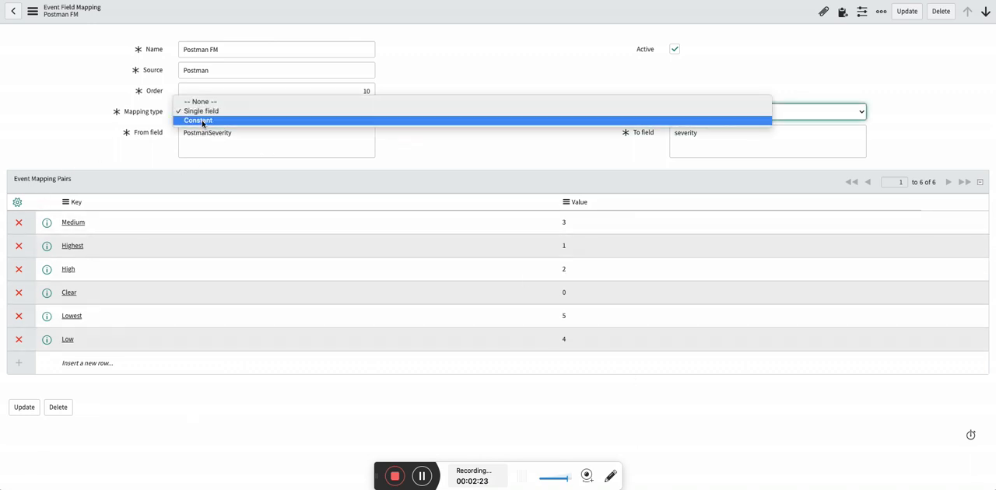
# Set the Postman FM mapping type to Single field instead of Constant.
pyautogui.click(199, 120)
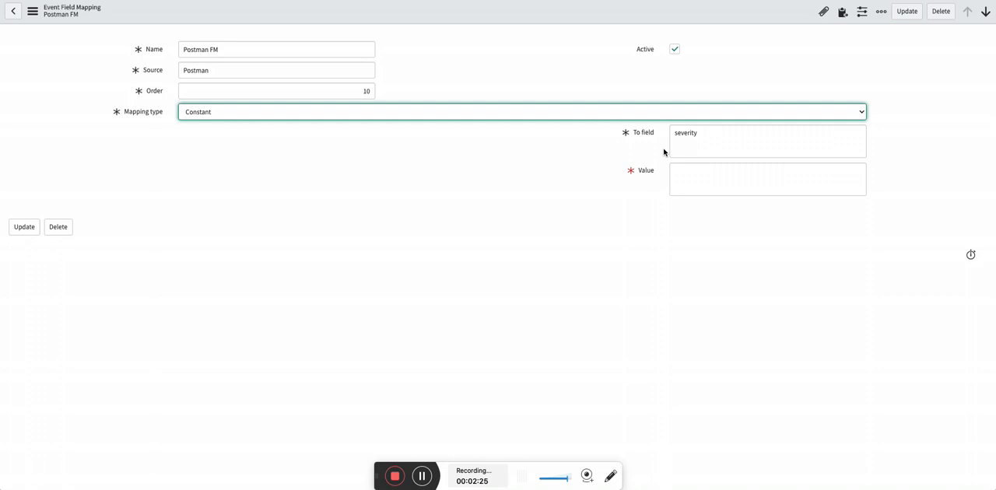
pyautogui.moveTo(272, 101)
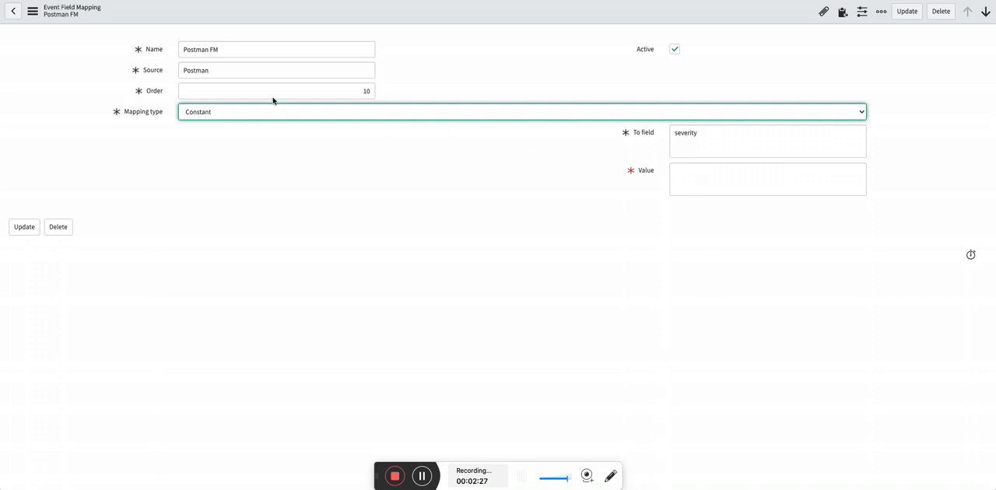
pyautogui.moveTo(154, 83)
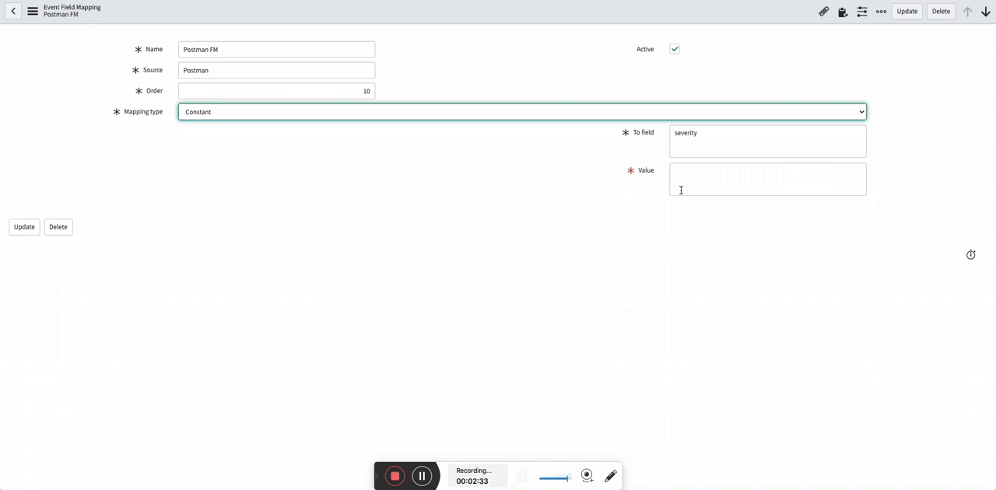
pyautogui.click(519, 111)
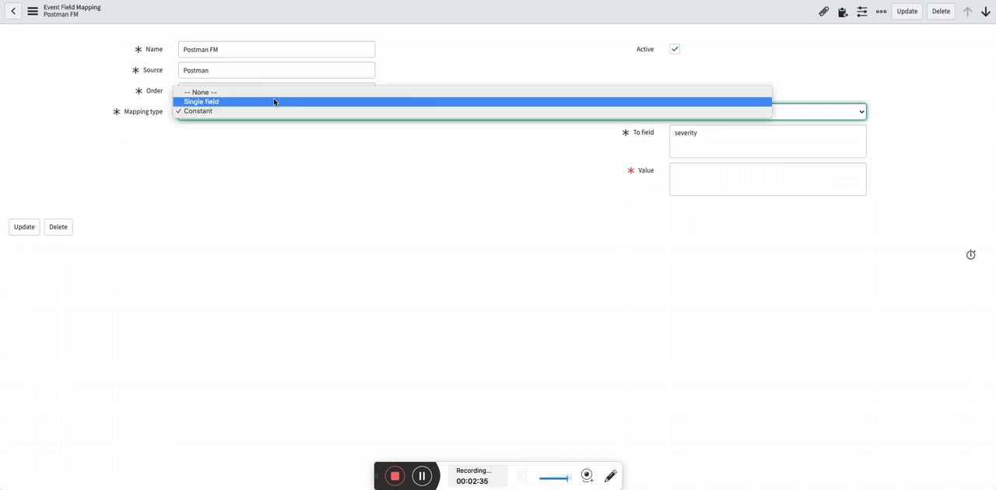
pyautogui.click(201, 102)
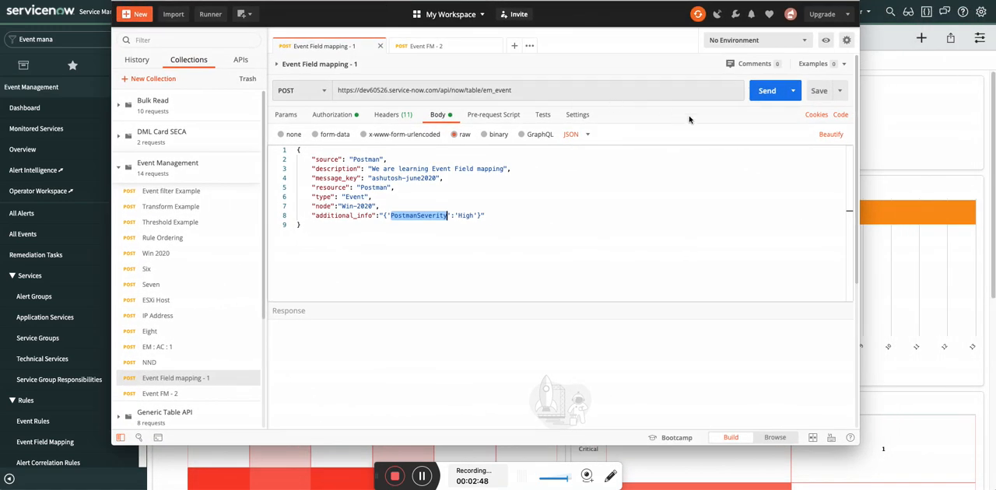
# Send the Event Field mapping - 1 request, posting PostmanSeverity High to em_event.
pyautogui.click(766, 91)
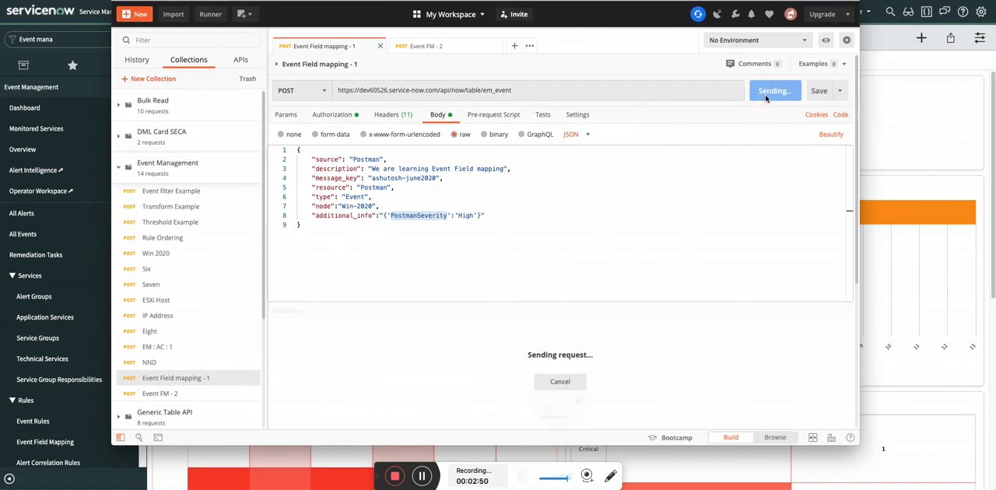
pyautogui.click(766, 90)
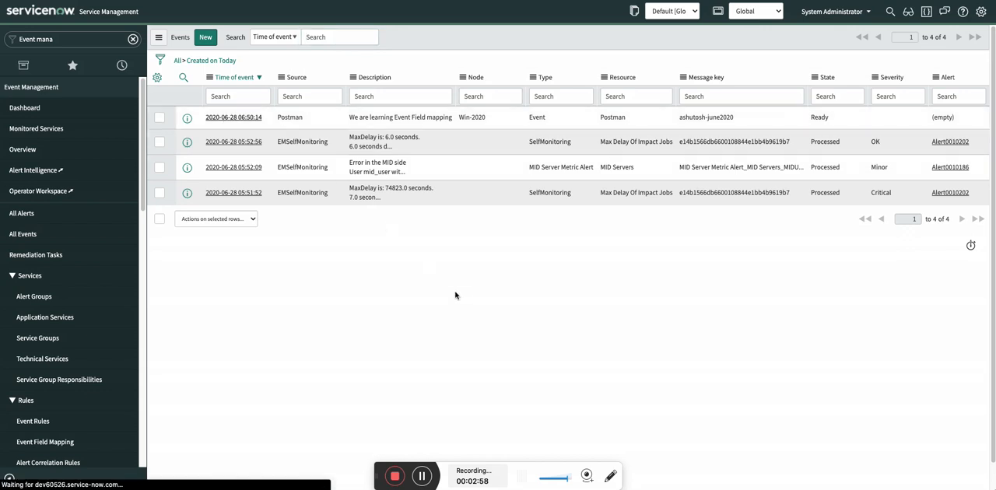
# Refresh the Events list and open the processed Postman event linked to Alert0010203.
pyautogui.click(231, 117)
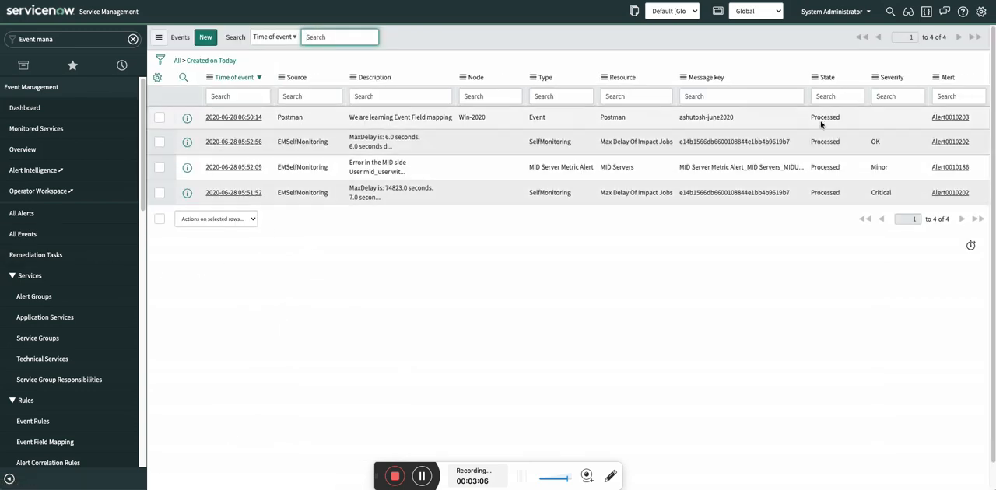
pyautogui.click(233, 118)
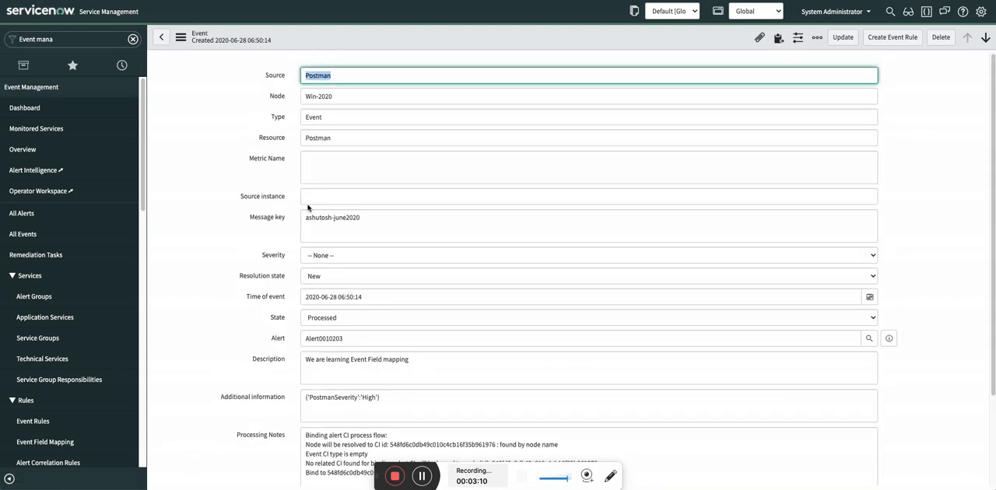
pyautogui.moveTo(316, 260)
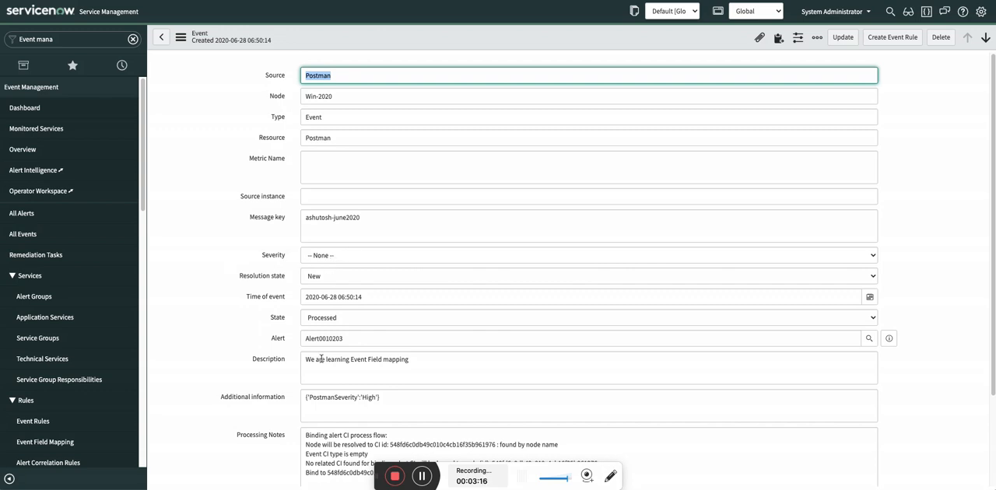
pyautogui.scroll(-3)
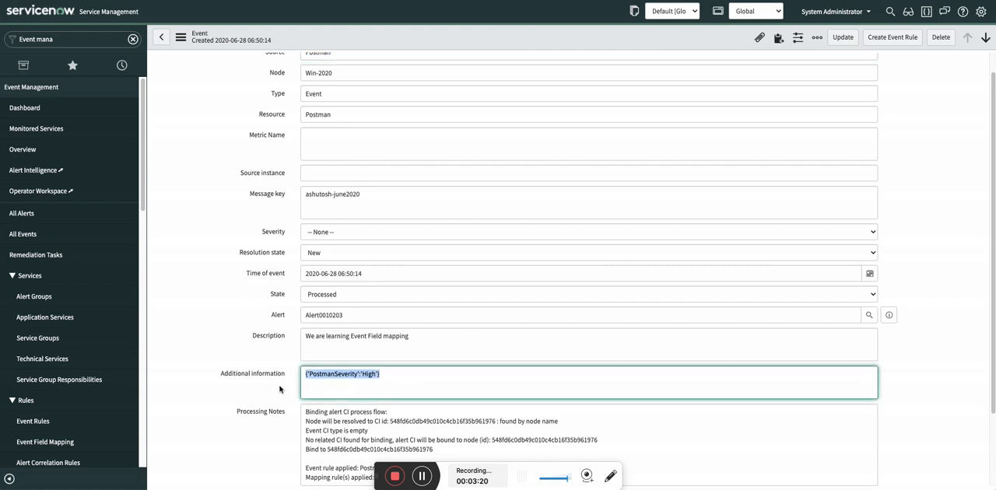
pyautogui.scroll(-3)
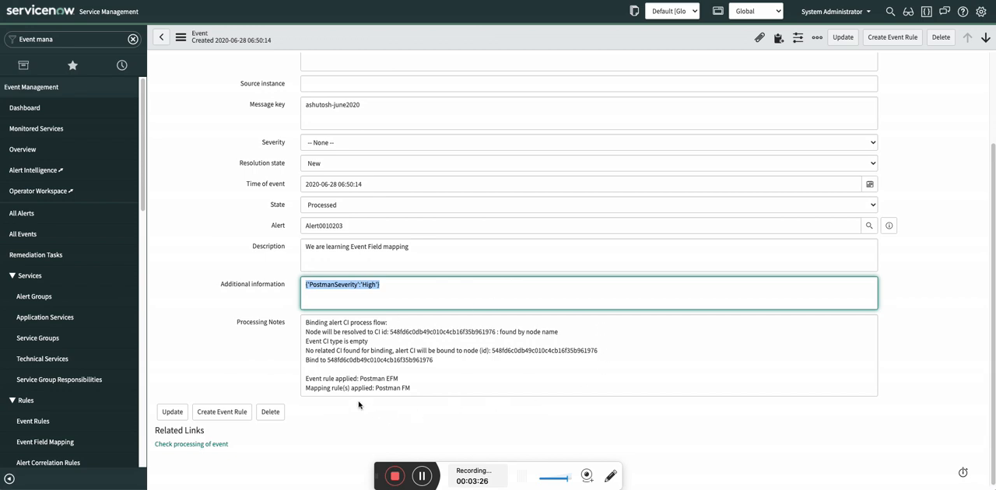
pyautogui.click(427, 389)
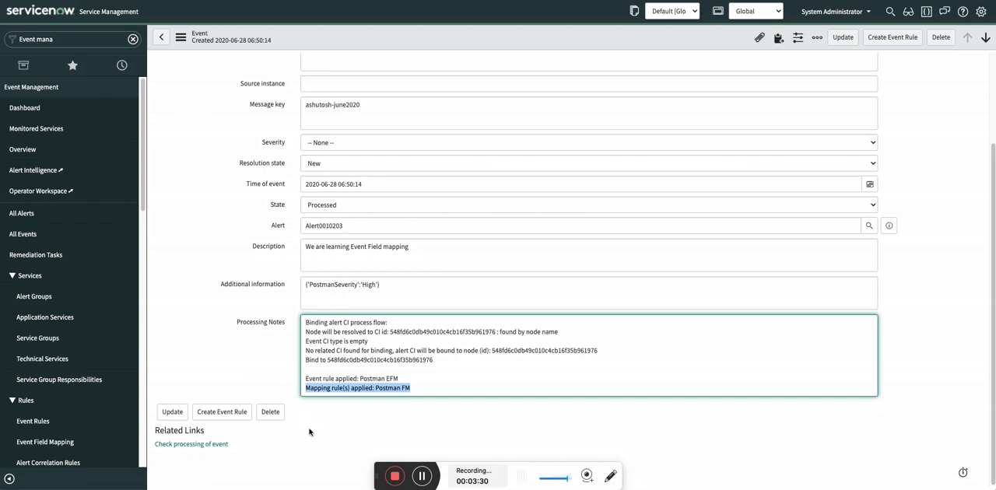
pyautogui.moveTo(409, 401)
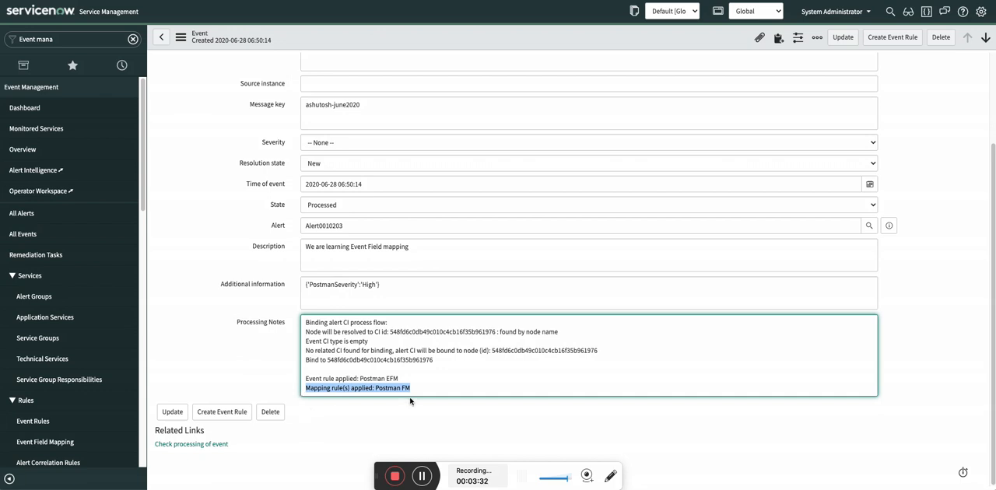
pyautogui.moveTo(340, 277)
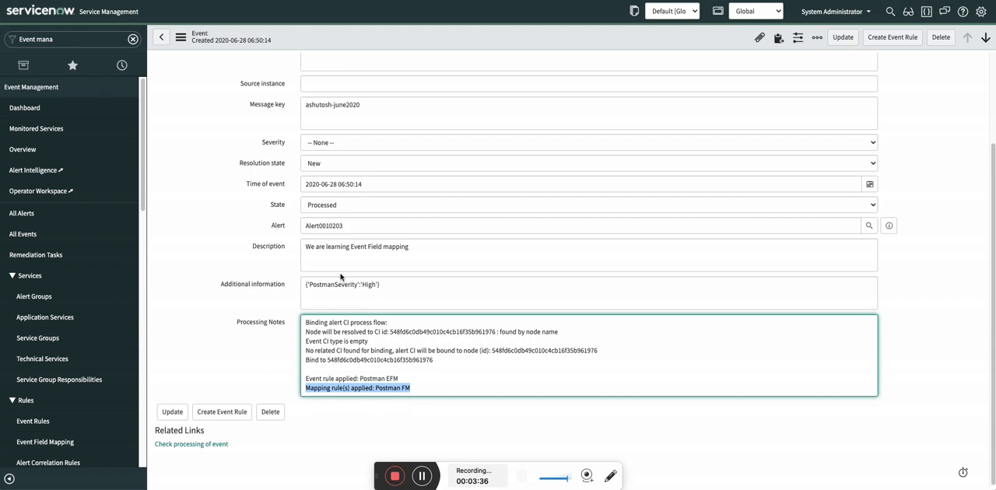
pyautogui.moveTo(22, 212)
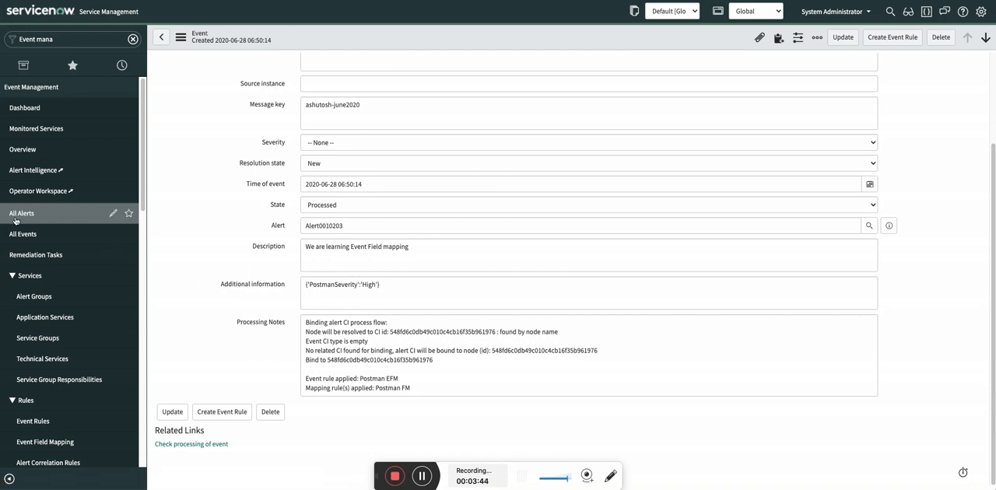
# Open All Alerts to check Alert0010203's Major severity.
pyautogui.click(888, 226)
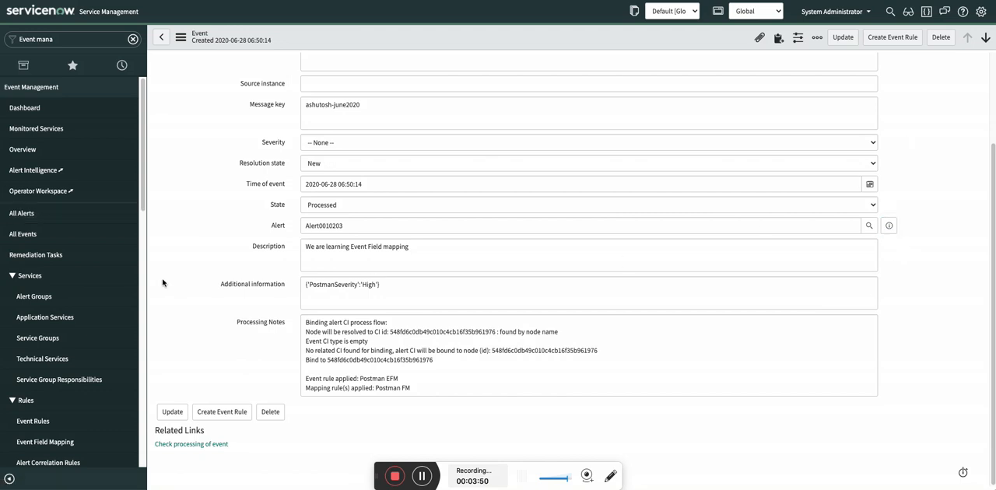
pyautogui.moveTo(20, 214)
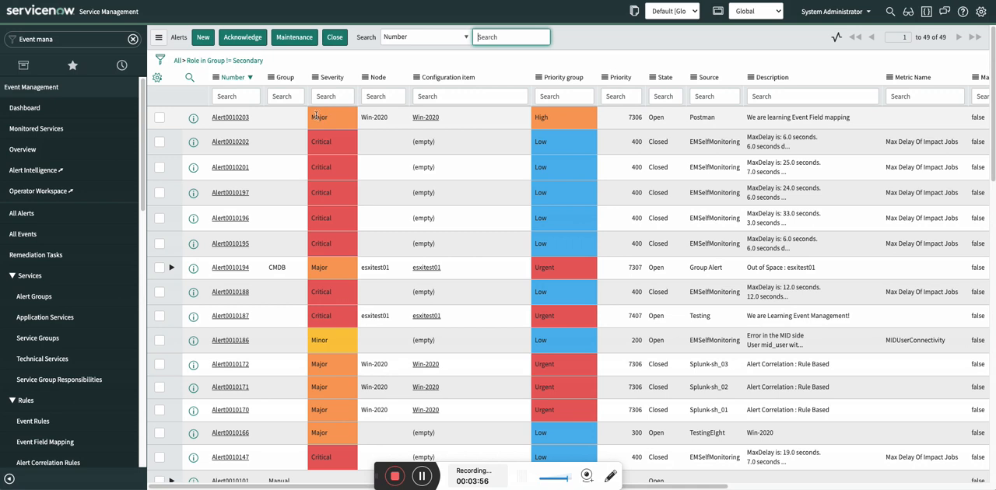
pyautogui.moveTo(323, 131)
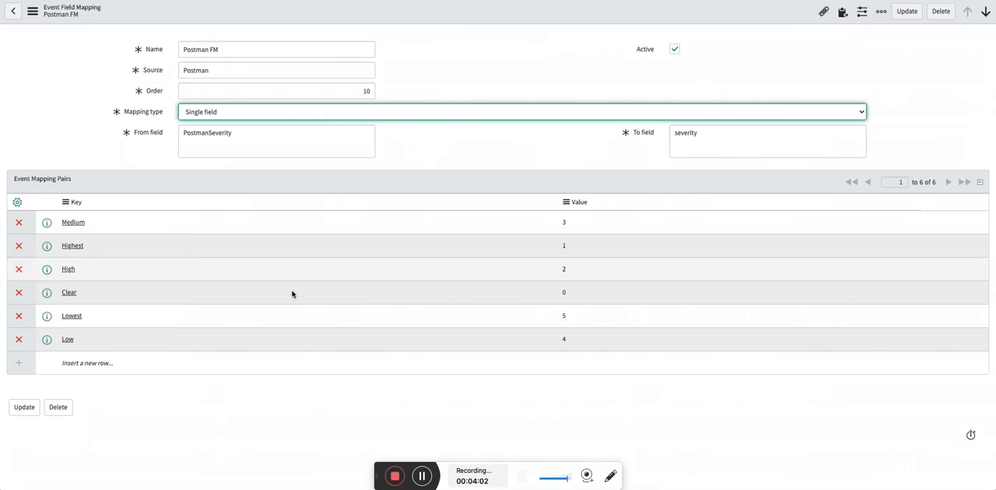
pyautogui.moveTo(551, 261)
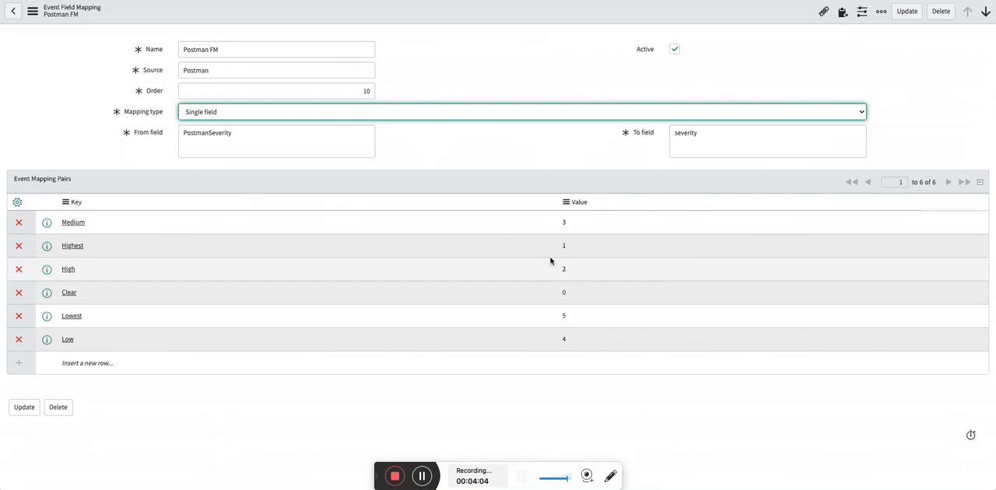
pyautogui.moveTo(567, 283)
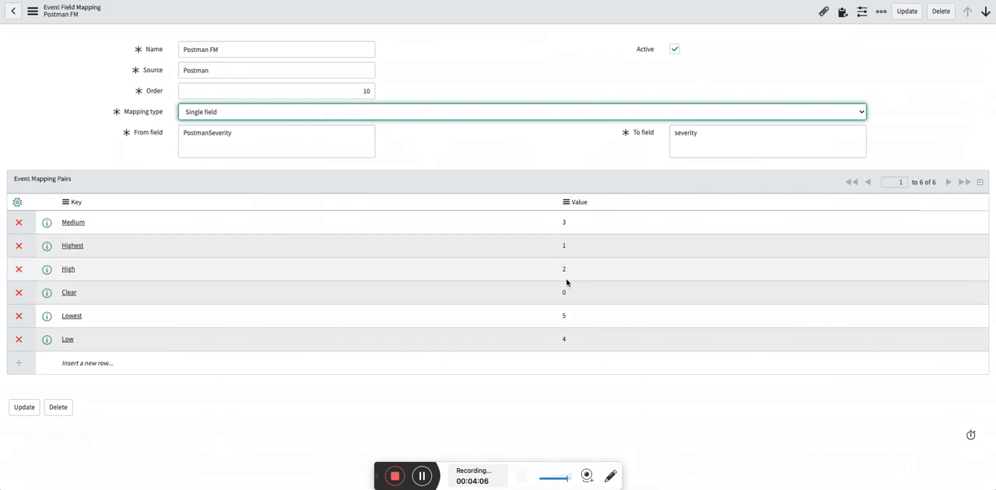
pyautogui.moveTo(391, 275)
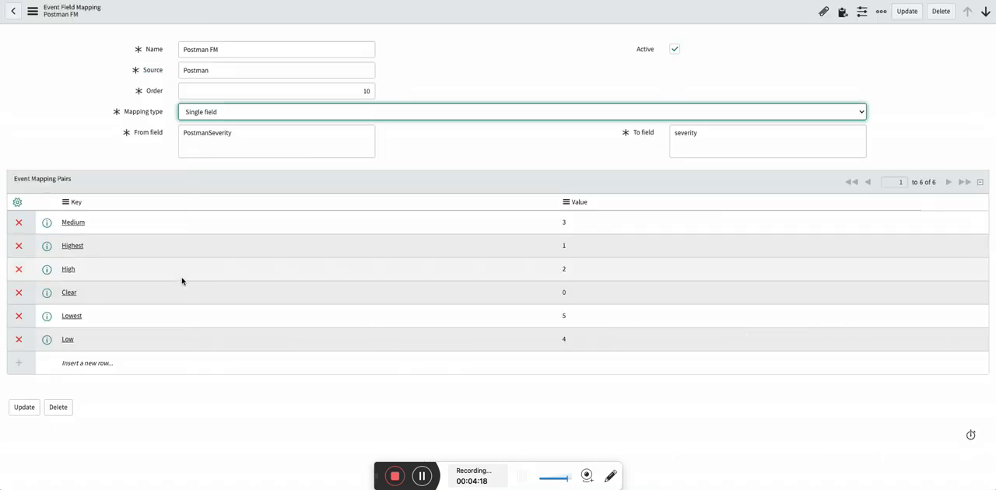
pyautogui.moveTo(772, 284)
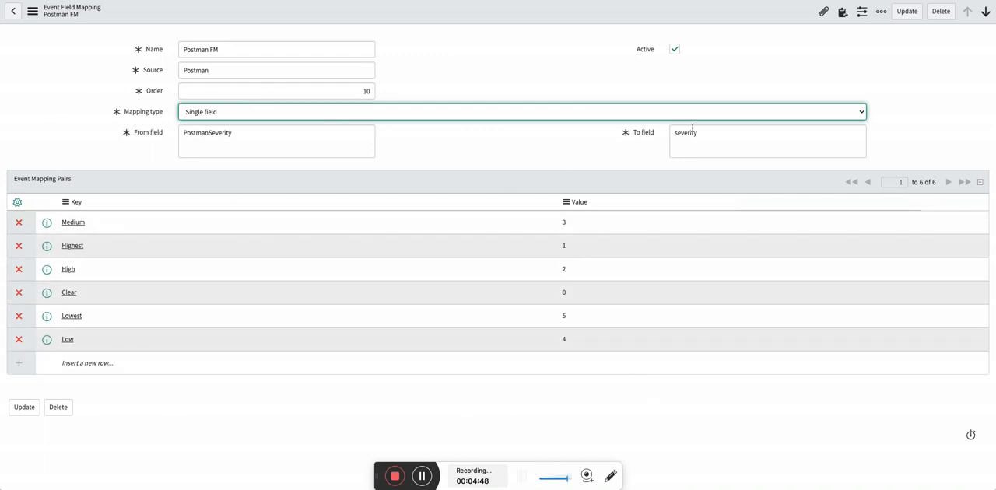
pyautogui.moveTo(475, 123)
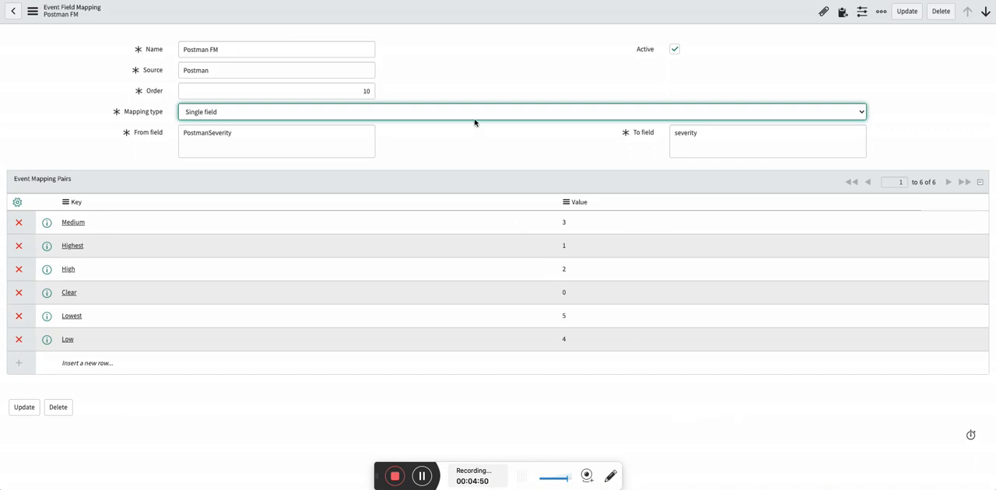
pyautogui.moveTo(572, 184)
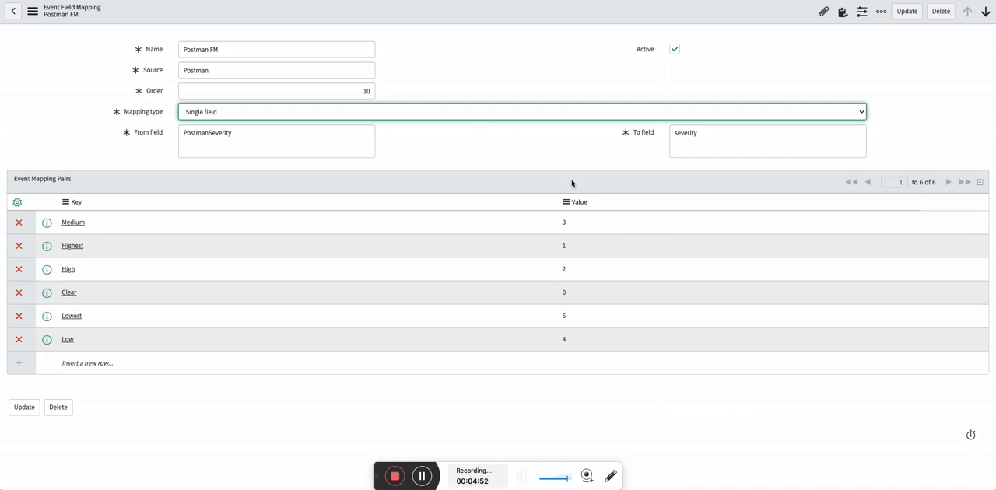
pyautogui.moveTo(503, 298)
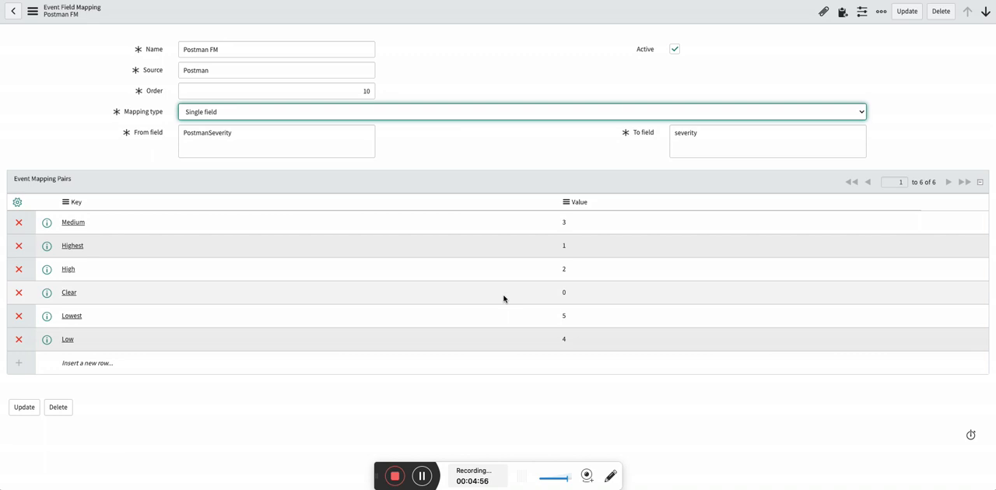
pyautogui.moveTo(350, 458)
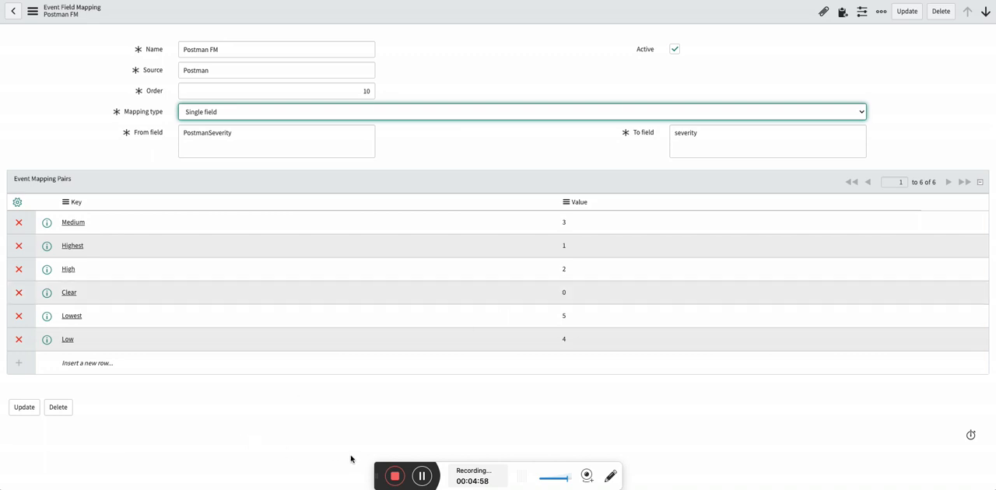